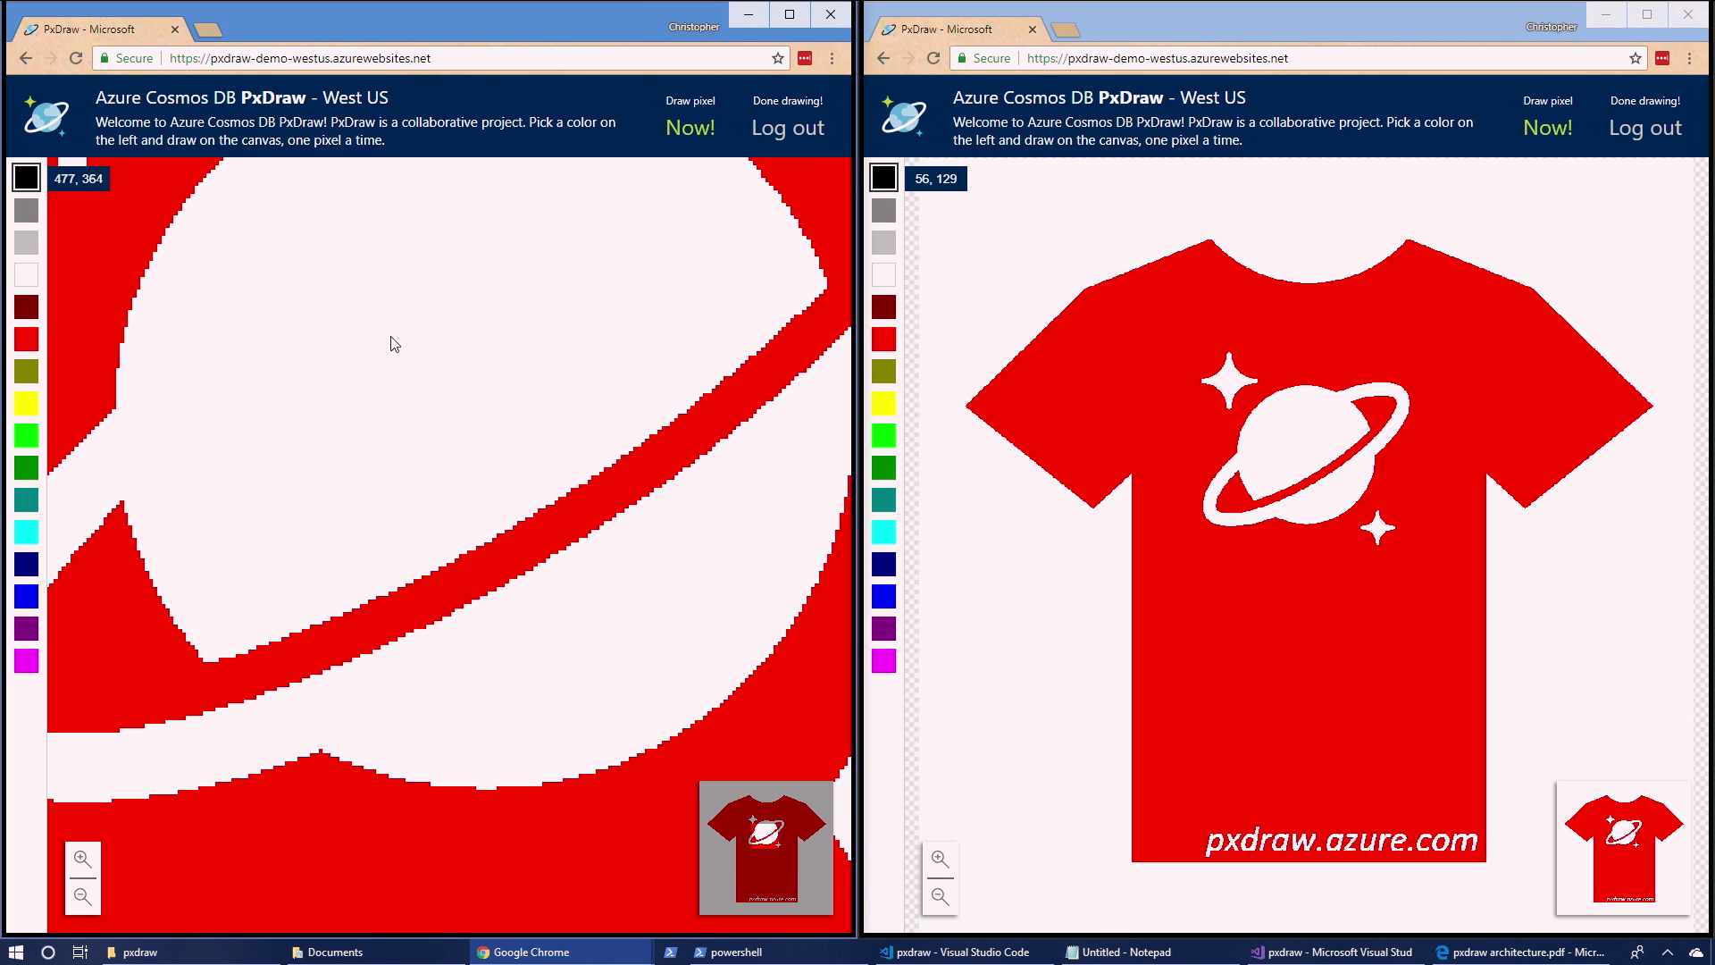
mouse_move(466, 264)
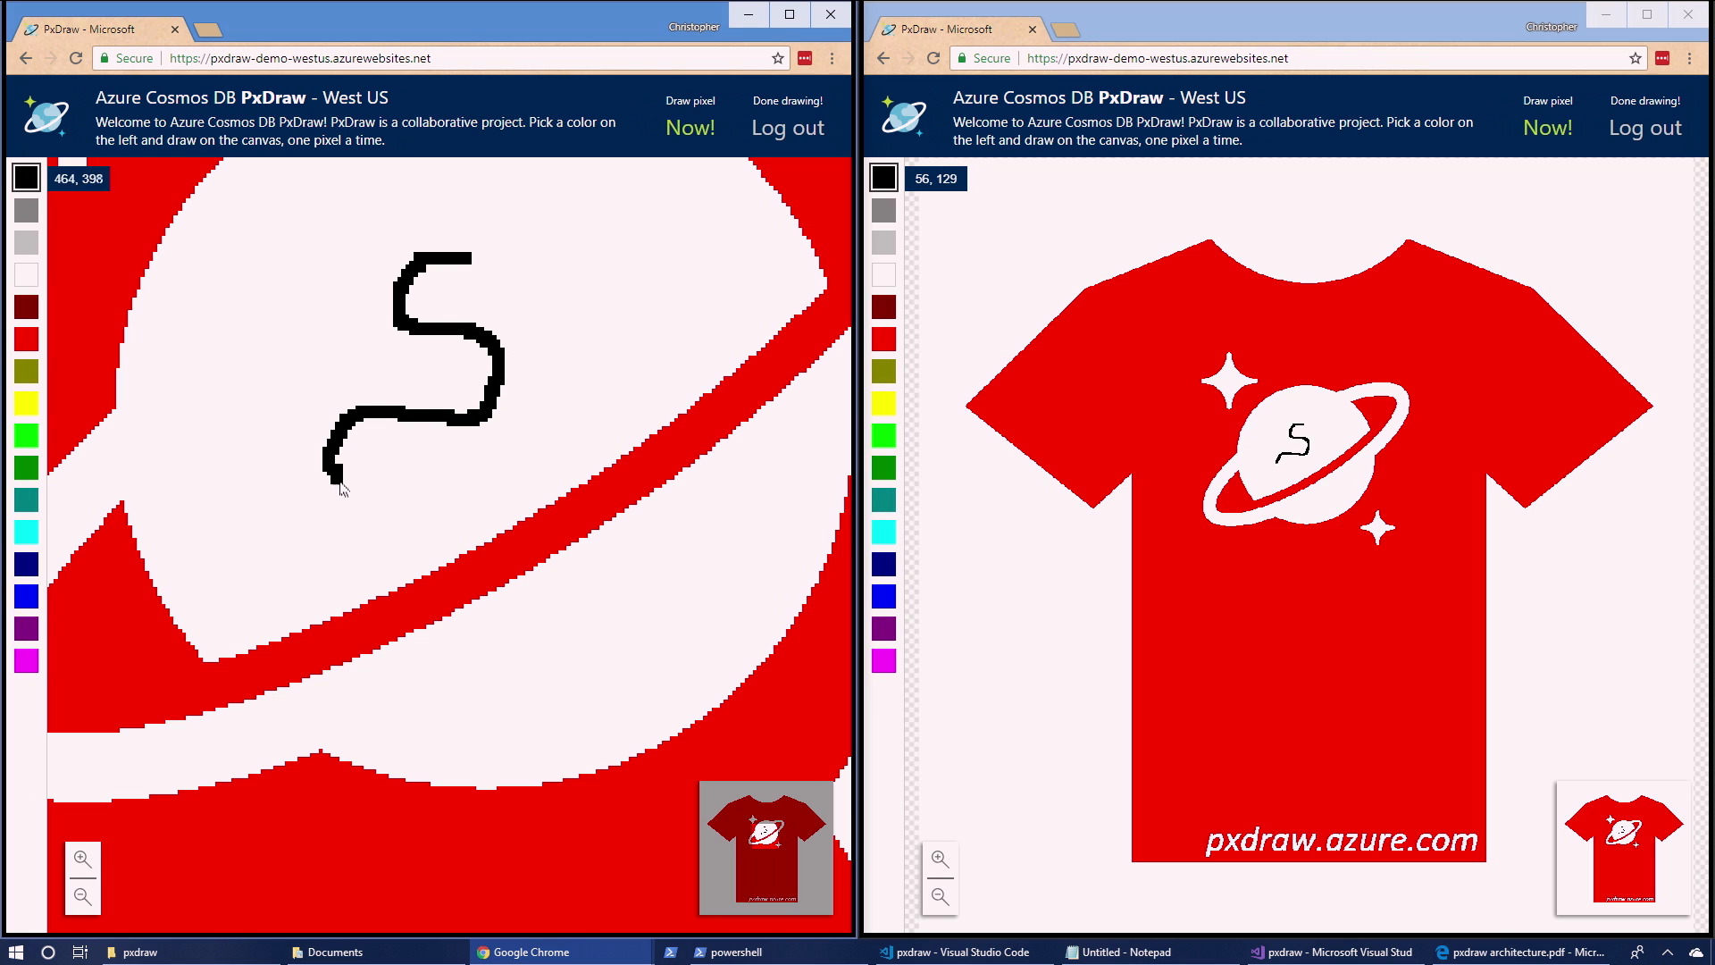
Extend the black squiggle, add a green stroke, then draw a yellow diagonal from the second window
drag(339, 481, 410, 634)
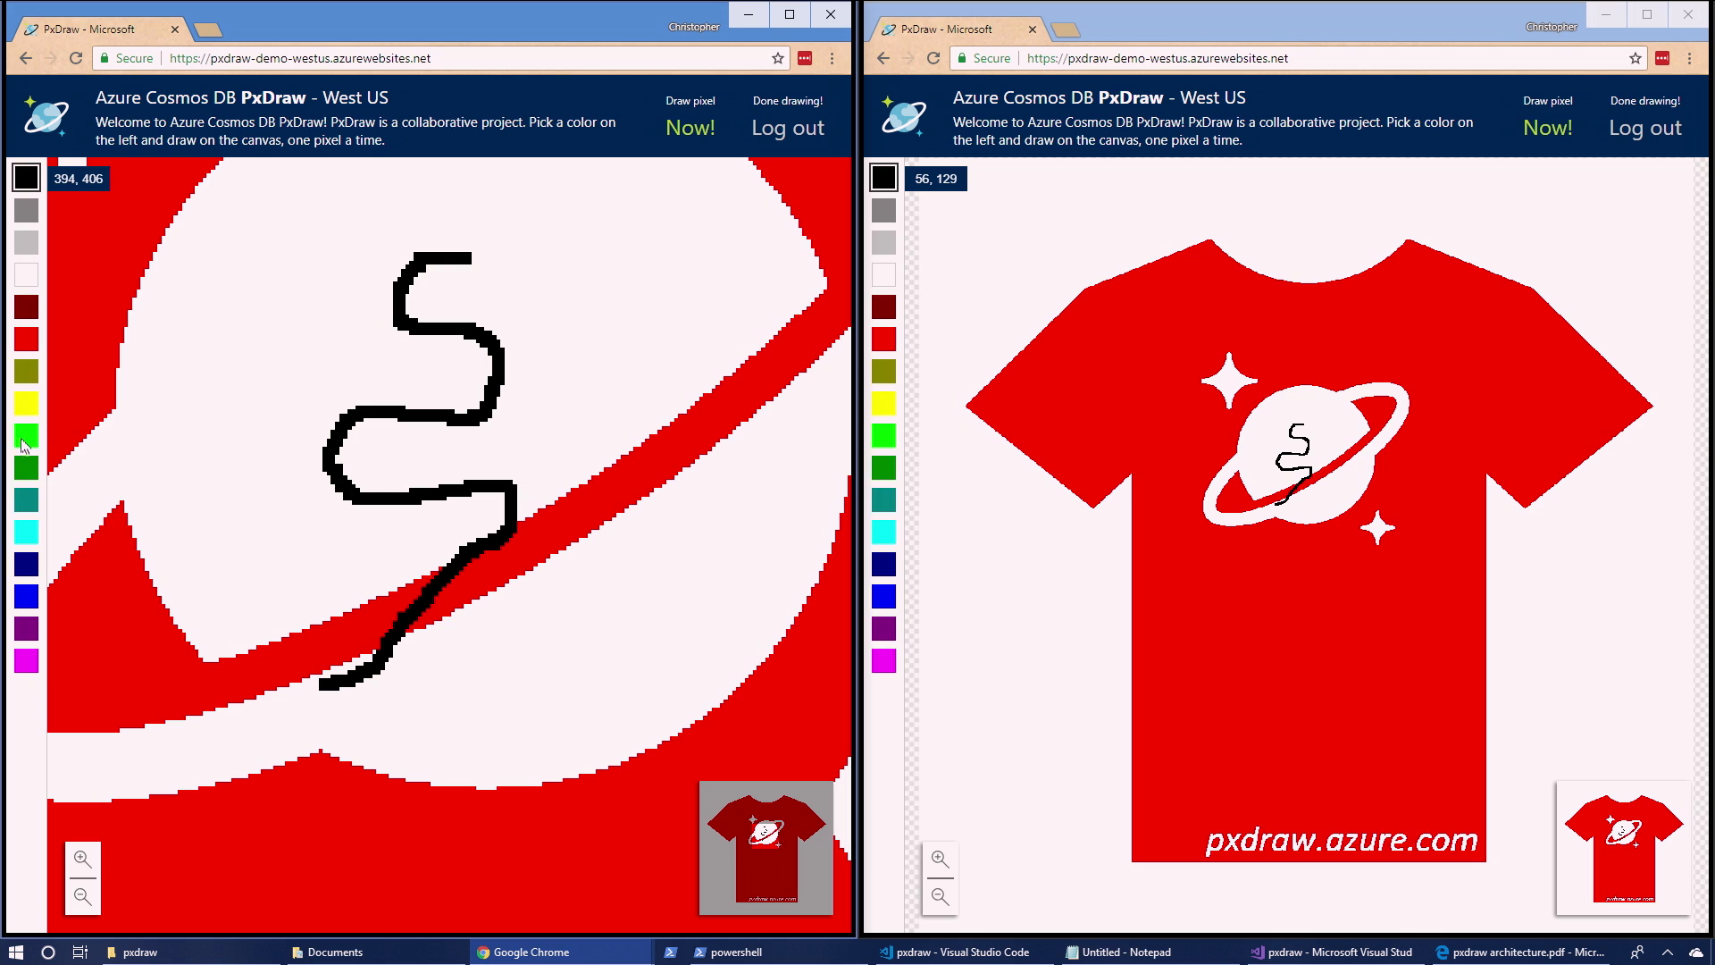
drag(311, 258, 400, 508)
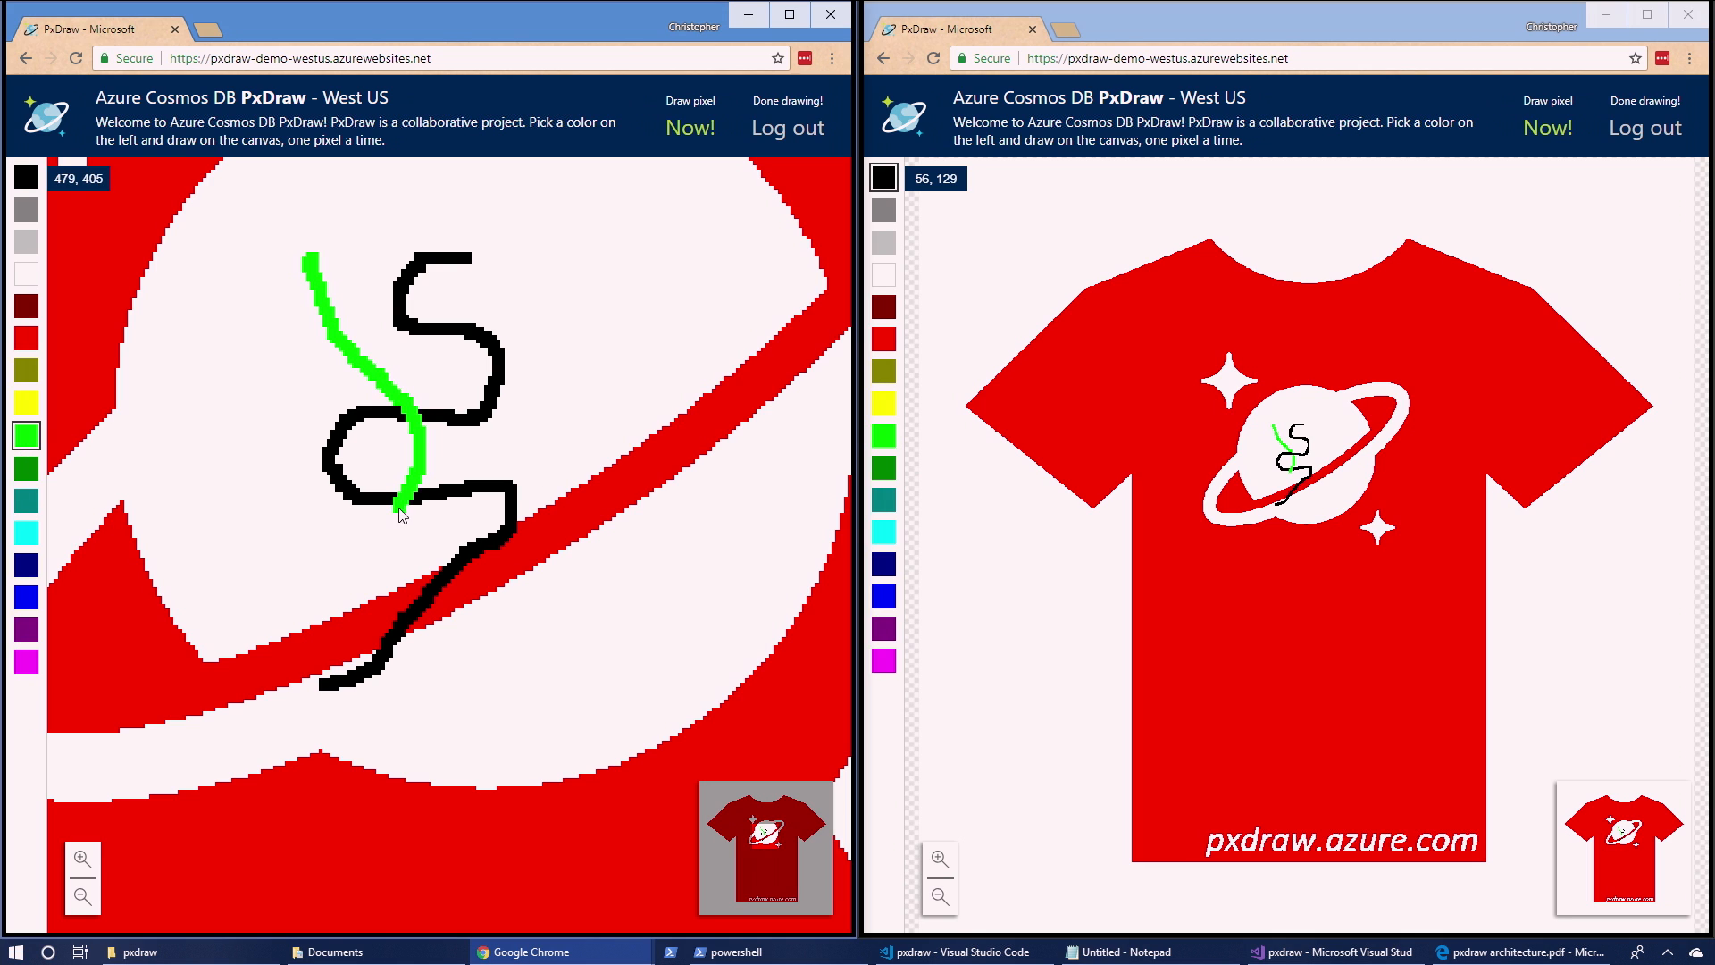
click(882, 403)
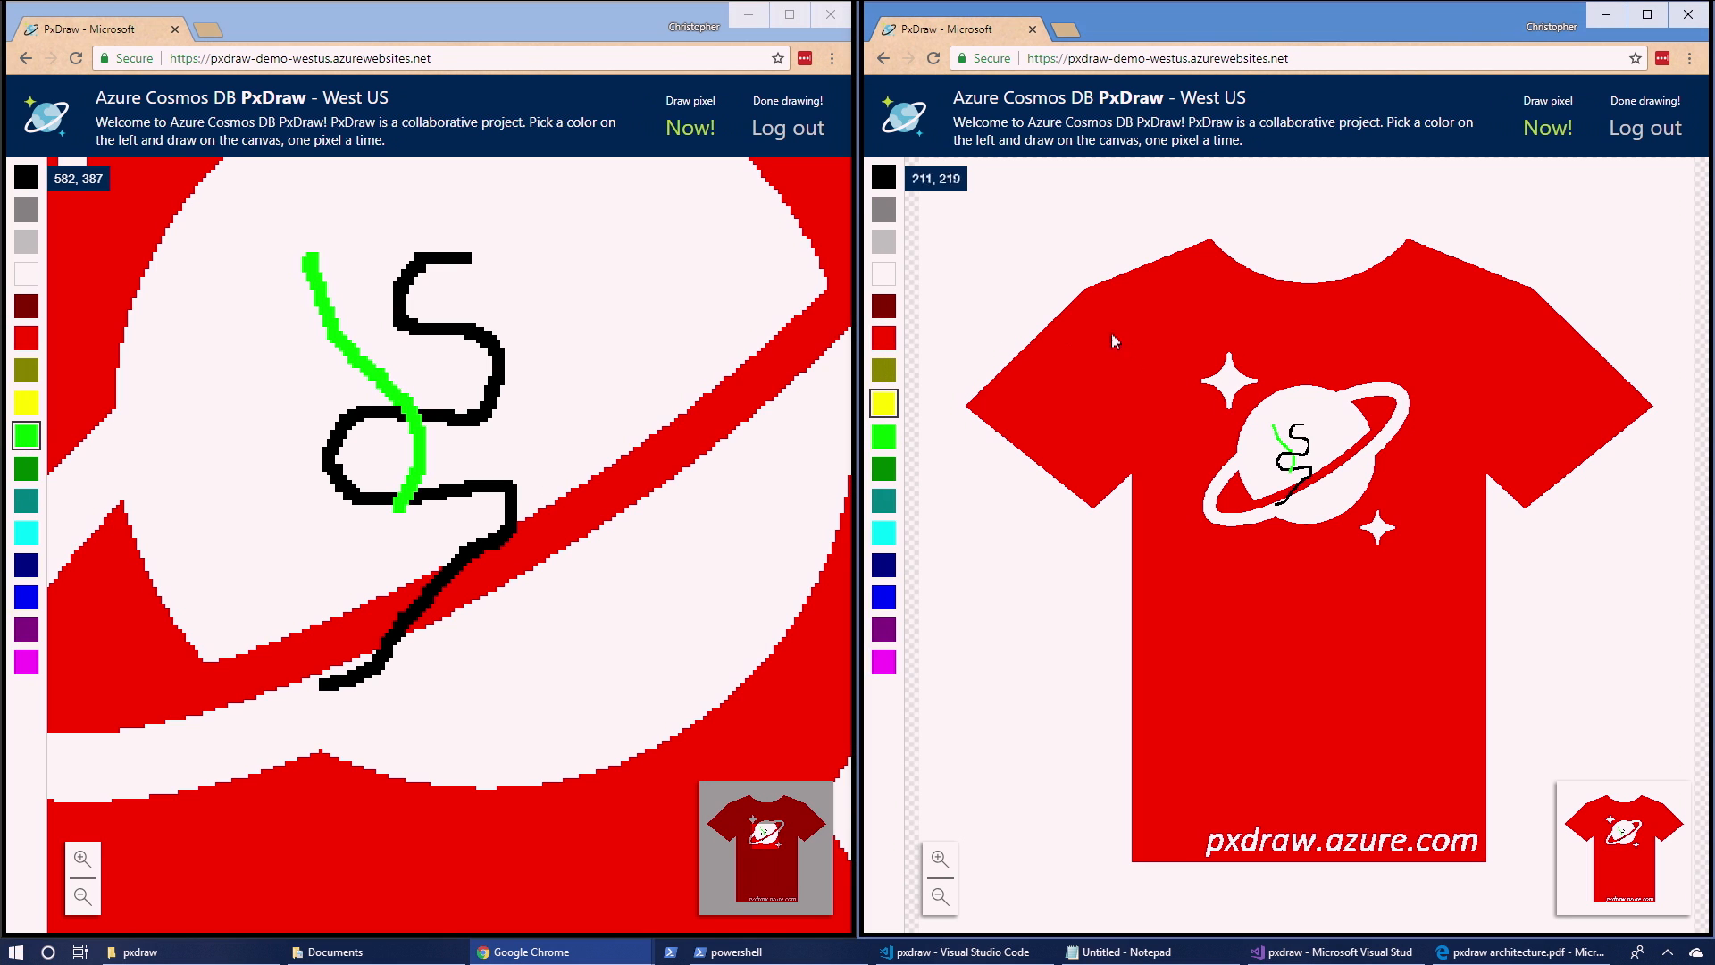
drag(262, 492, 596, 268)
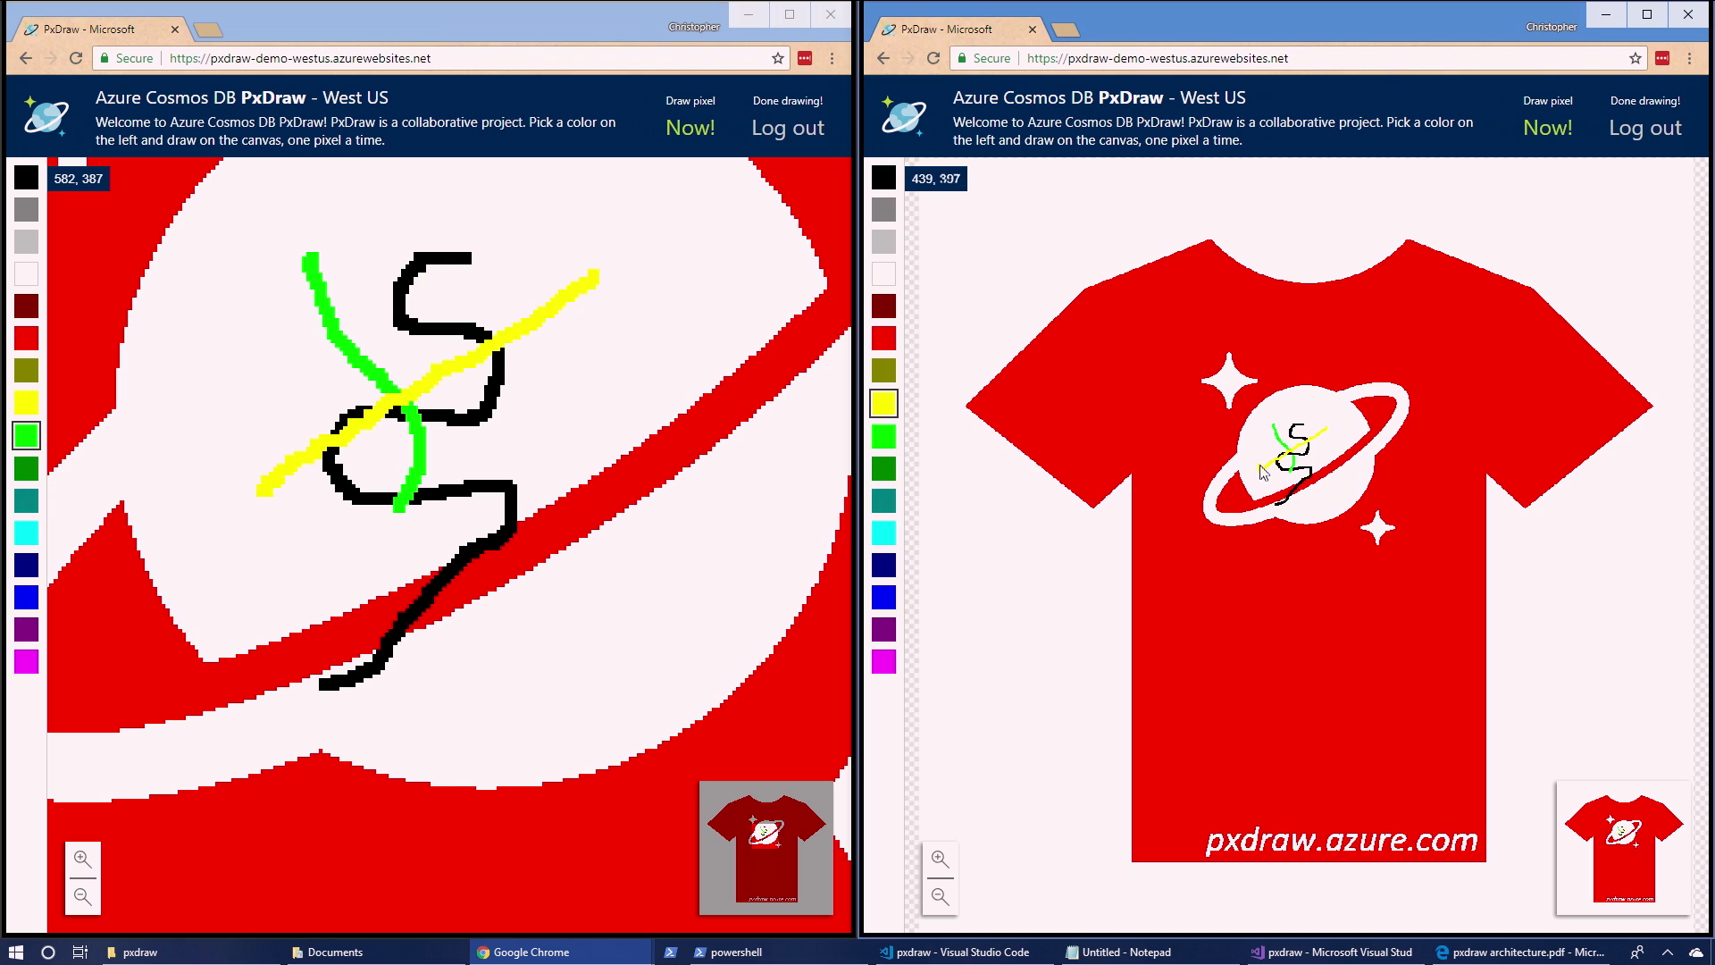